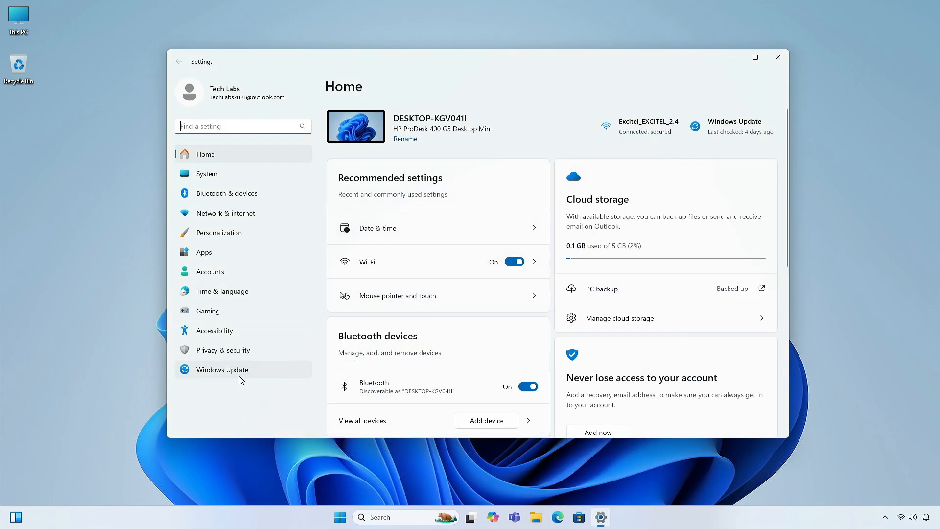
Show the Windows Update page, which reports Windows 11 version 24H2 available.
click(221, 370)
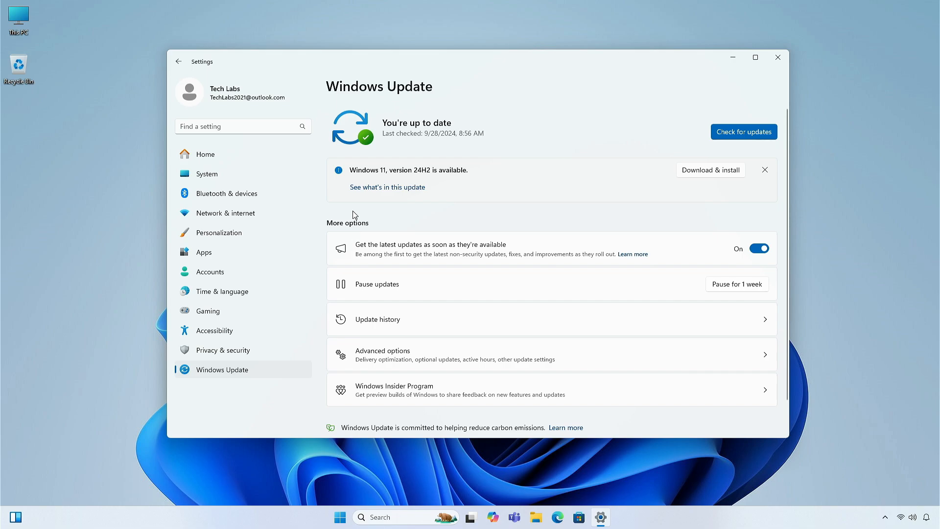
mouse_move(395, 196)
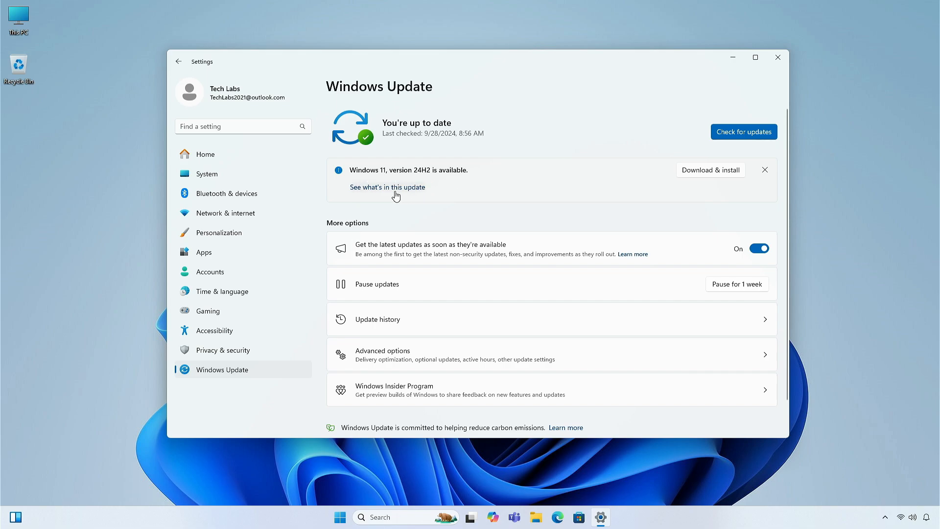
mouse_move(713, 171)
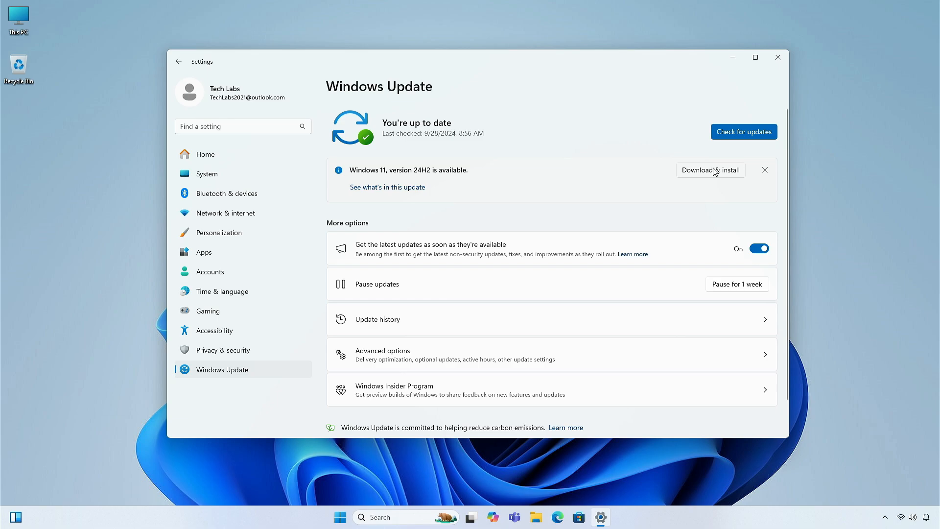
Begin downloading and installing the Windows 11, version 24H2 update.
click(711, 171)
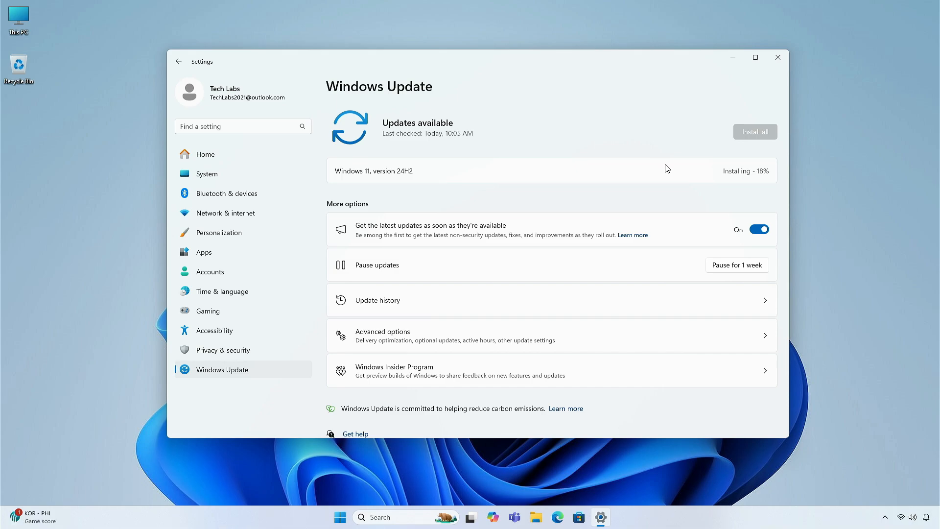
mouse_move(690, 169)
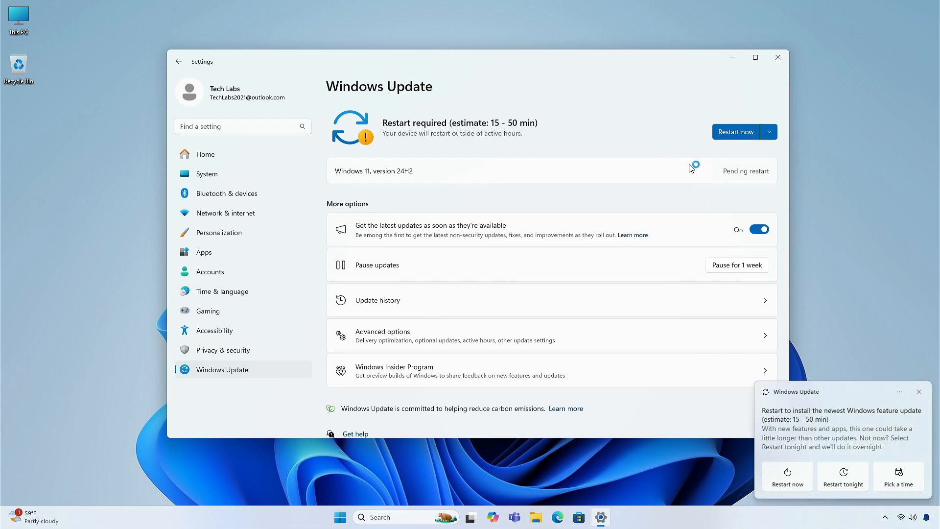
mouse_move(774, 437)
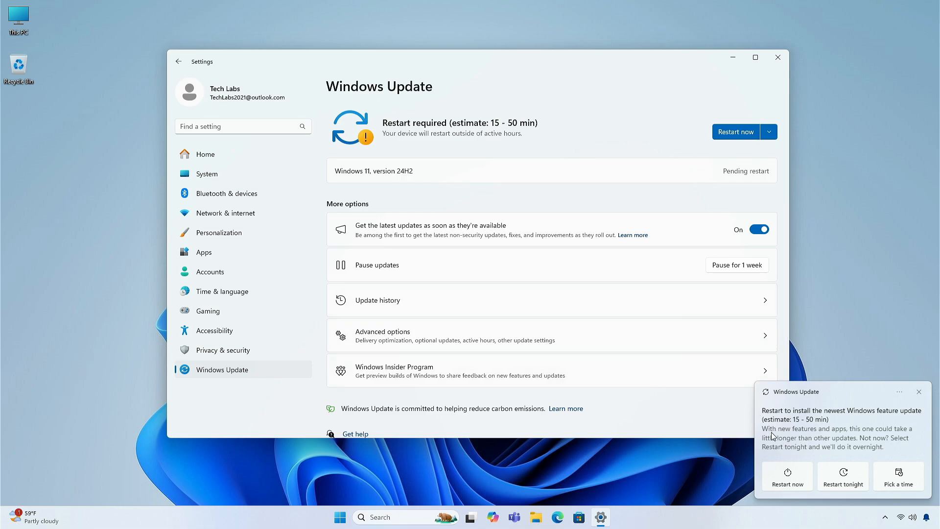
mouse_move(866, 458)
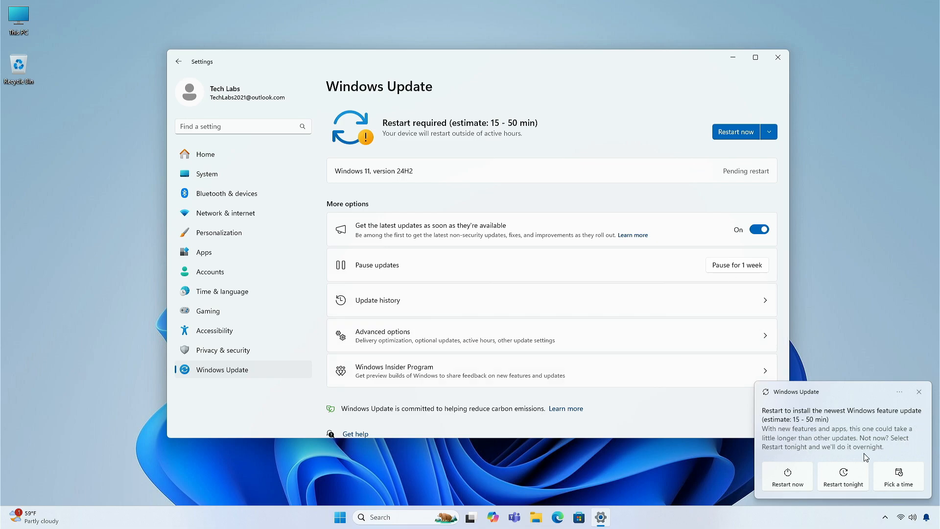
mouse_move(736, 142)
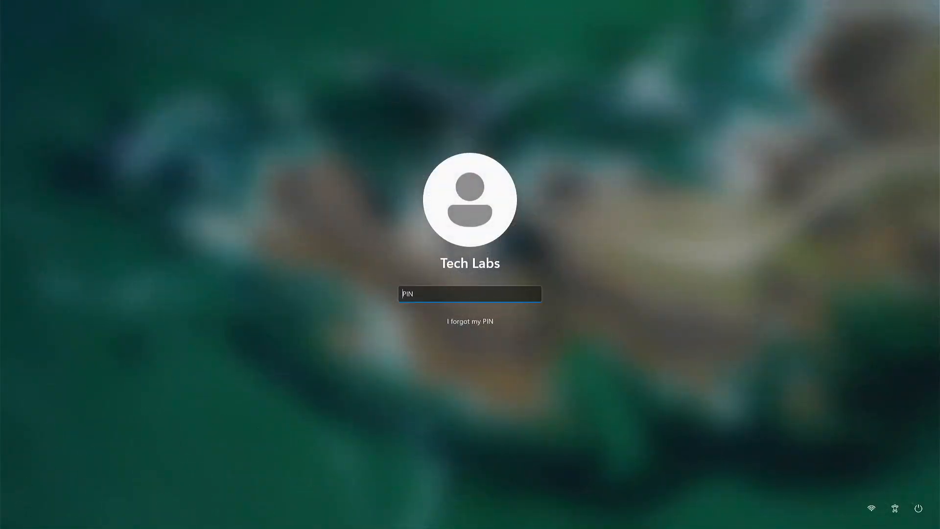
Sign in with the PIN after the restart and bring up Start's pinned apps.
key(Enter)
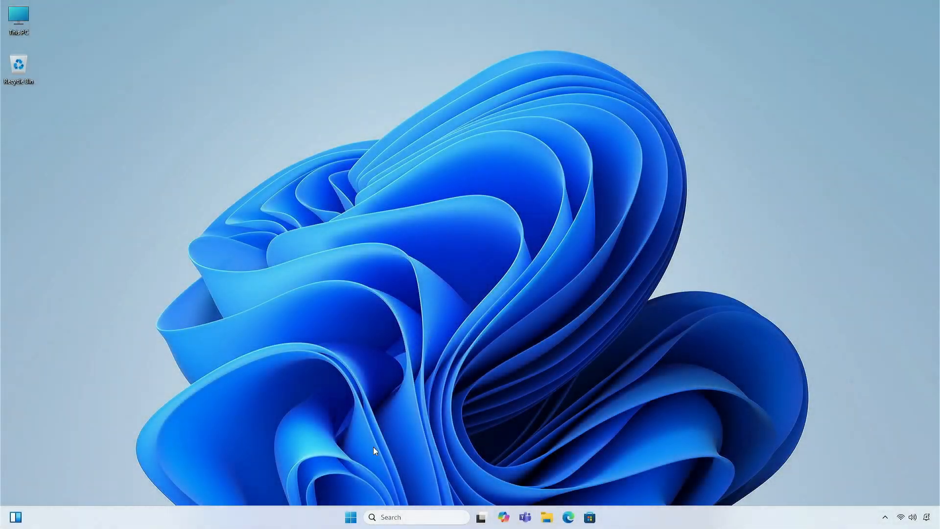
click(351, 517)
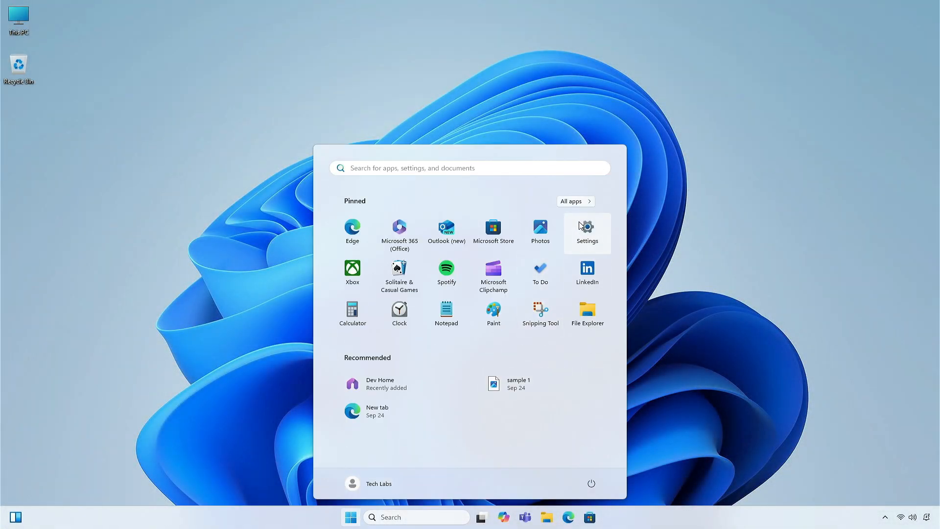
Check About shows Windows 11 Pro 24H2, build 26100.1882, then close Settings.
click(587, 227)
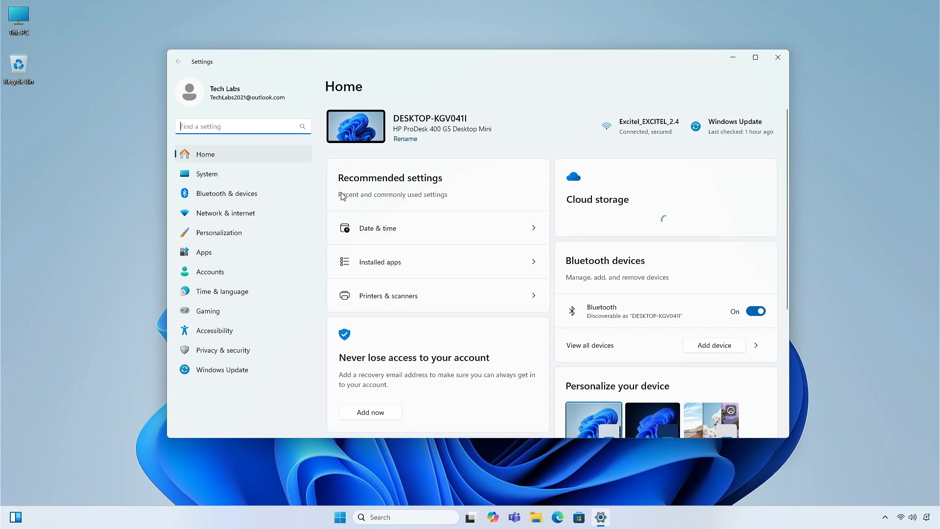
click(207, 175)
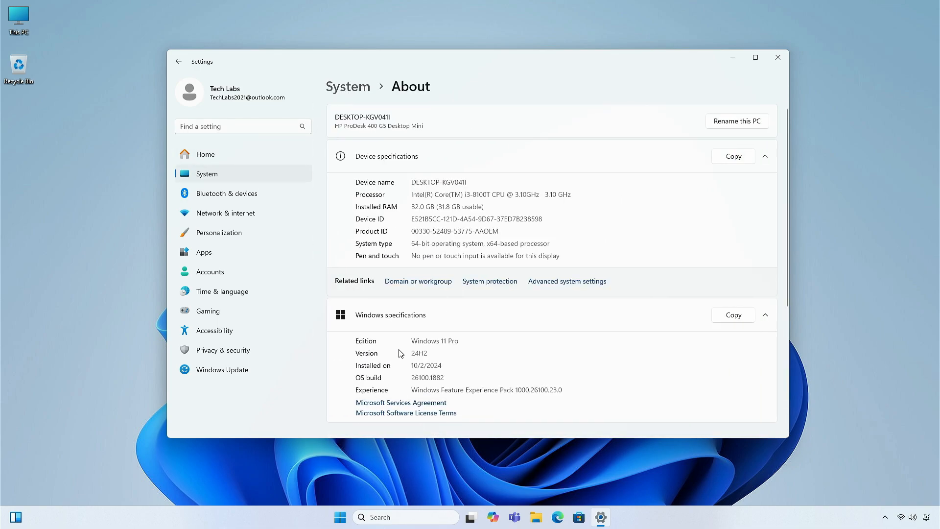
mouse_move(469, 355)
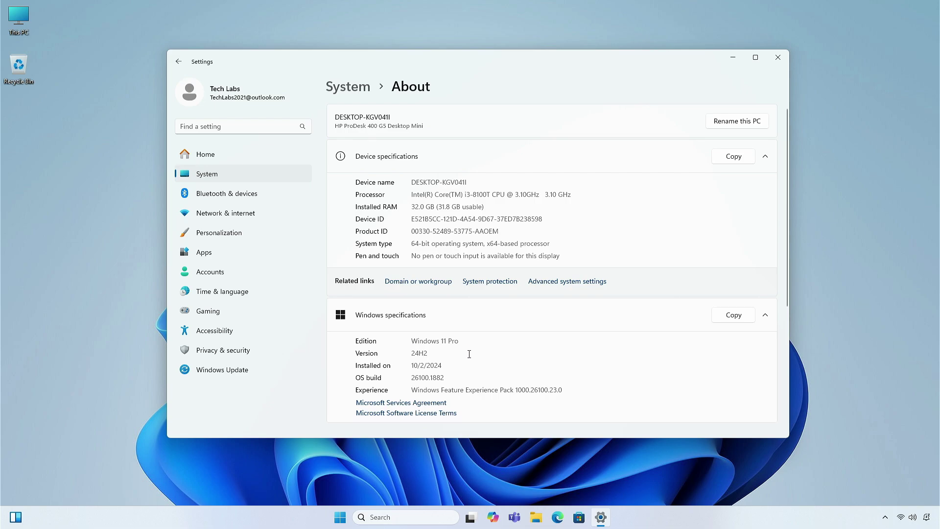
mouse_move(777, 56)
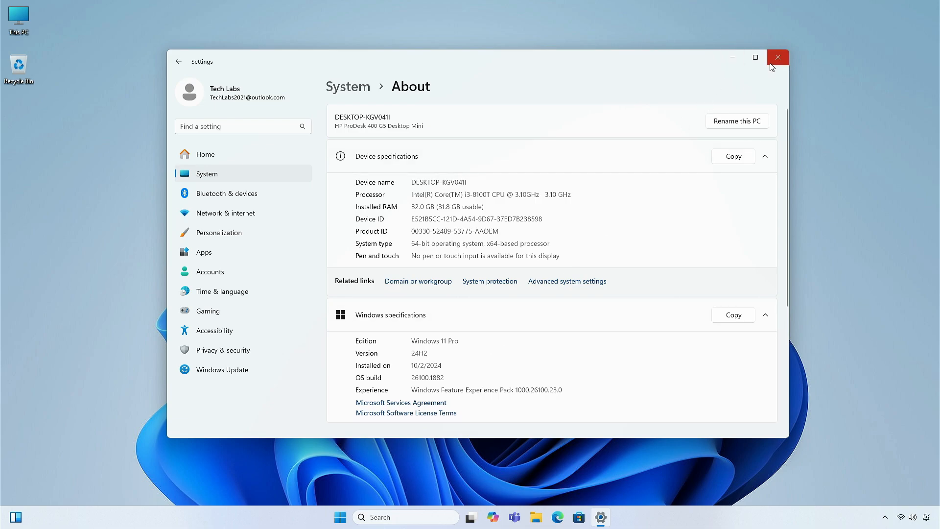
click(777, 57)
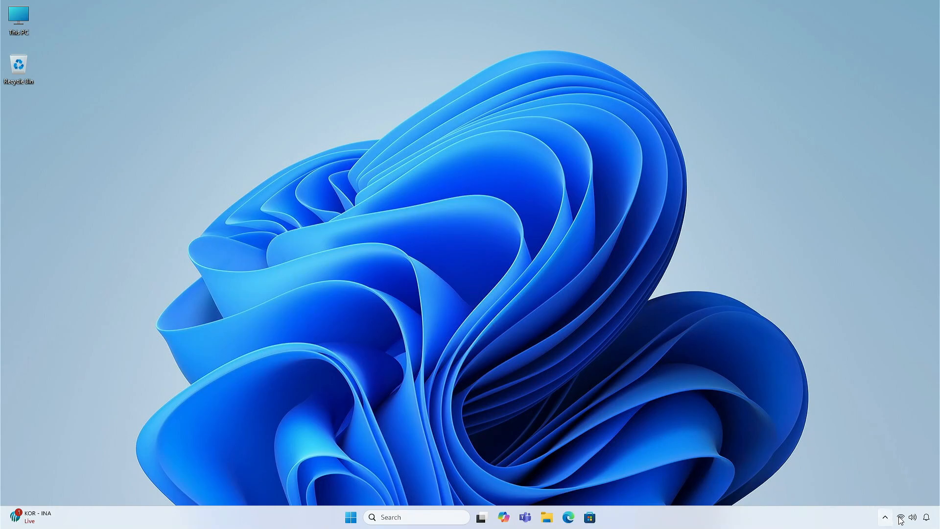
click(900, 517)
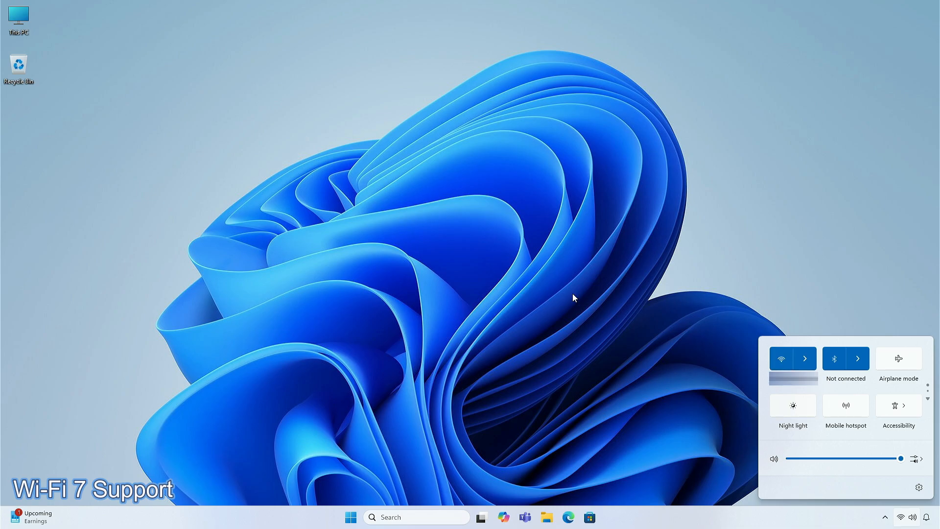
click(474, 293)
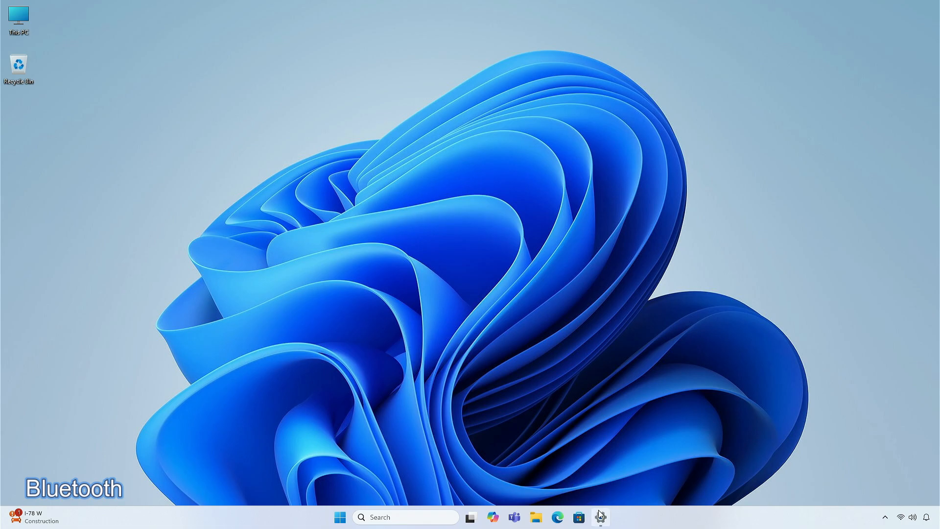
Reopen Settings on Bluetooth & devices and look through the listed device categories.
click(601, 518)
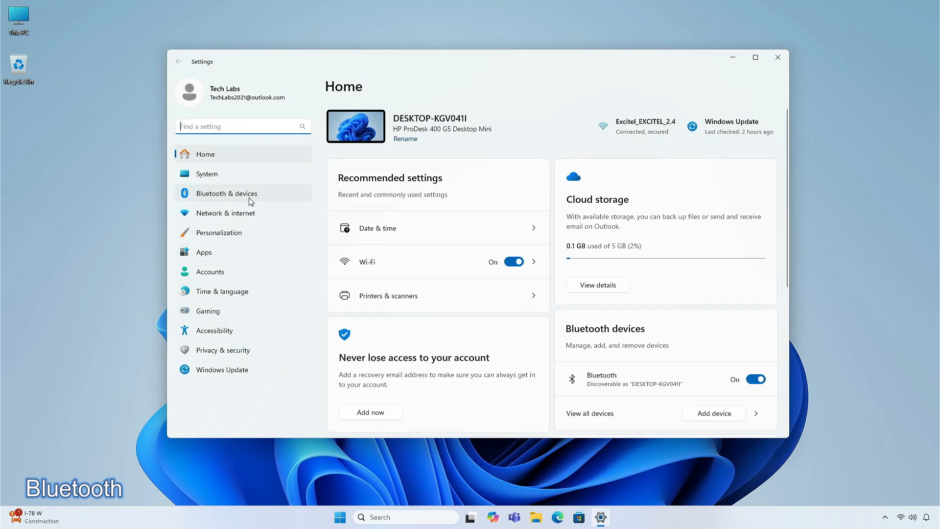
click(227, 193)
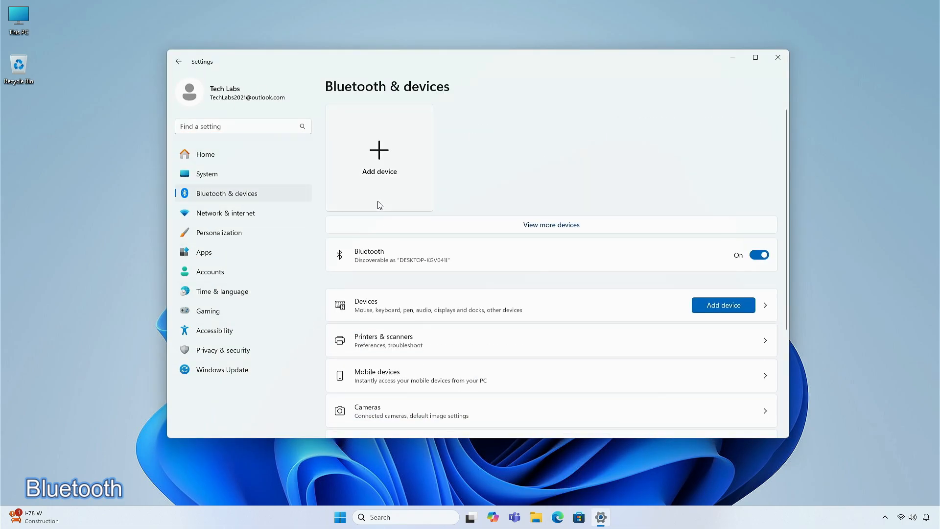
scroll(down, 3)
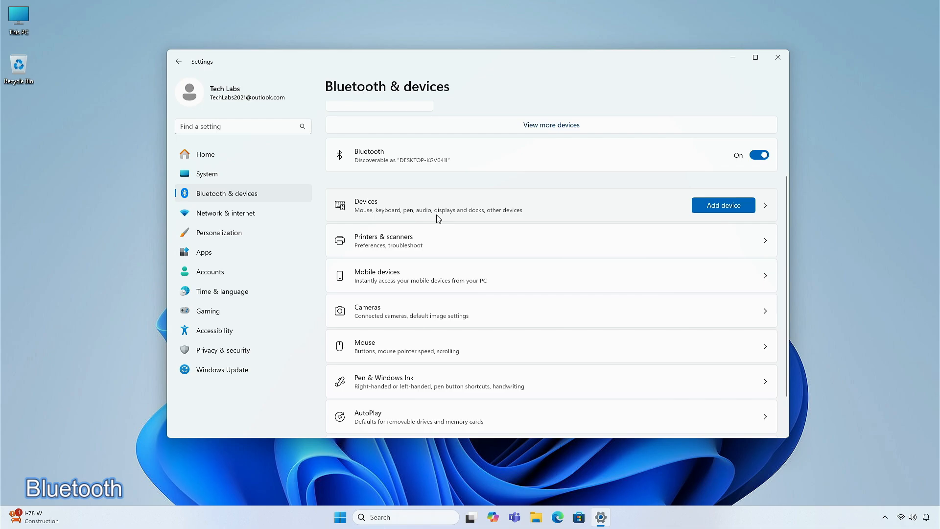
Close Settings and page Quick Settings to the Airplane mode, Wi-Fi and Bluetooth toggles.
click(778, 57)
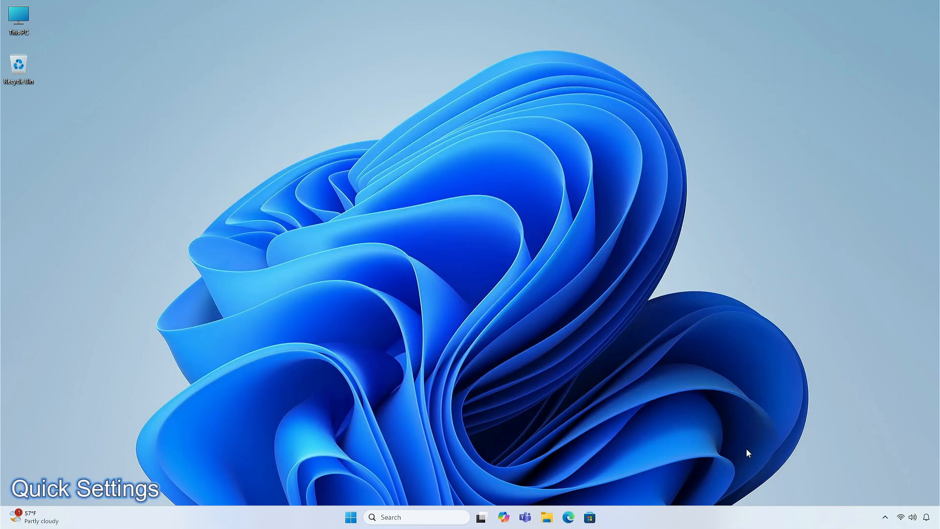
click(907, 517)
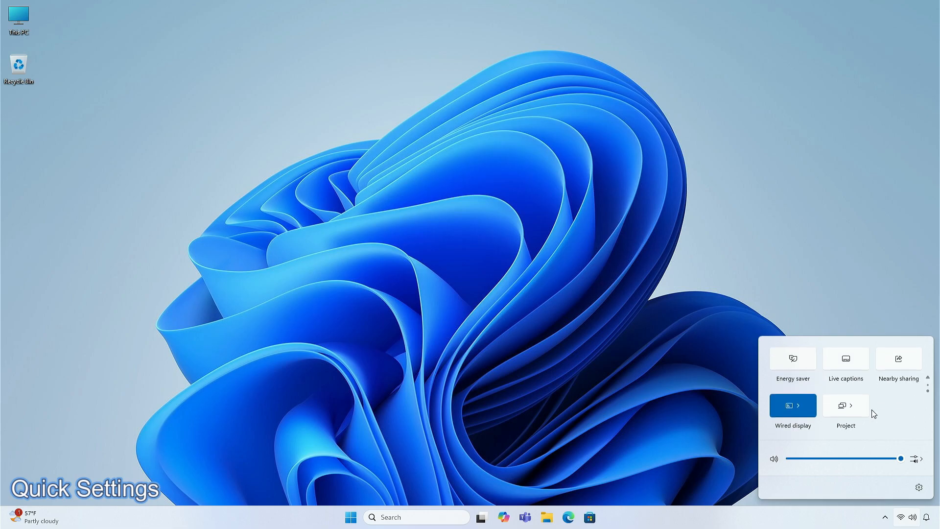
mouse_move(846, 368)
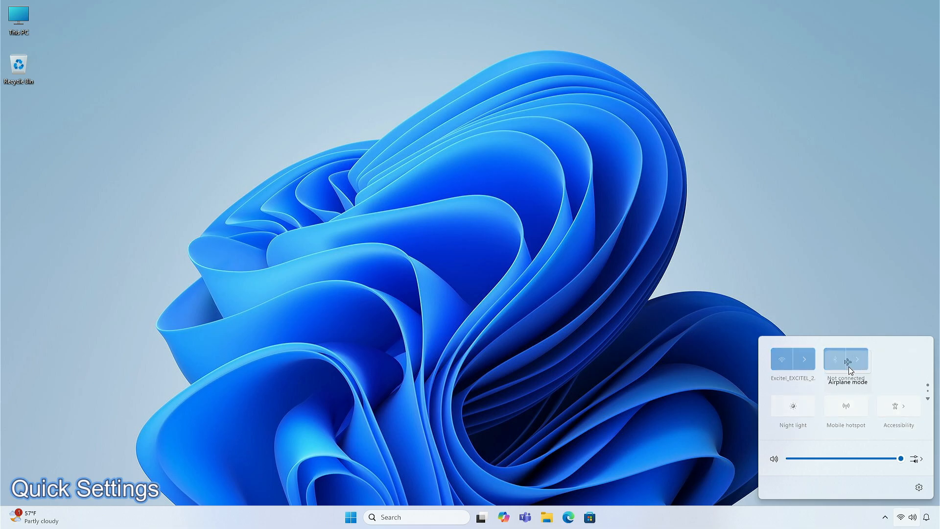
click(846, 360)
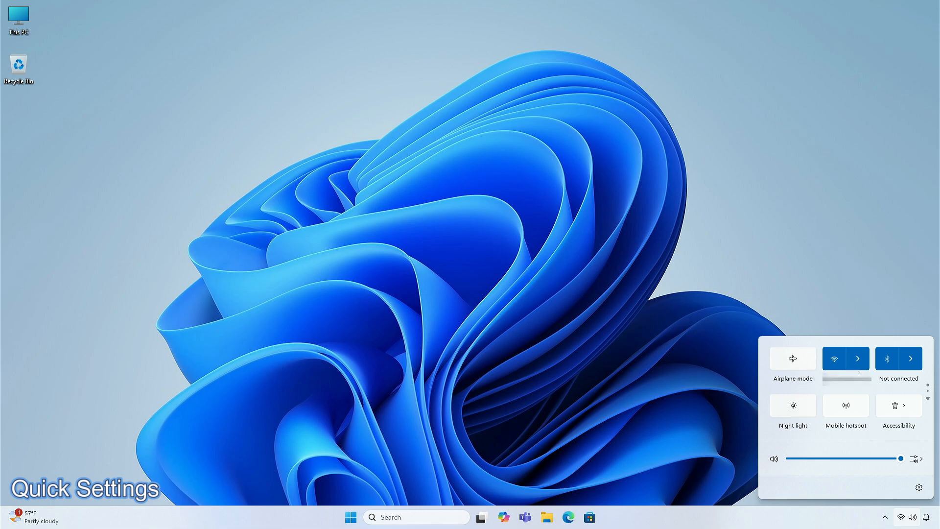
Expand the Wi-Fi tile to list available networks, showing the current one connected and secured.
click(858, 359)
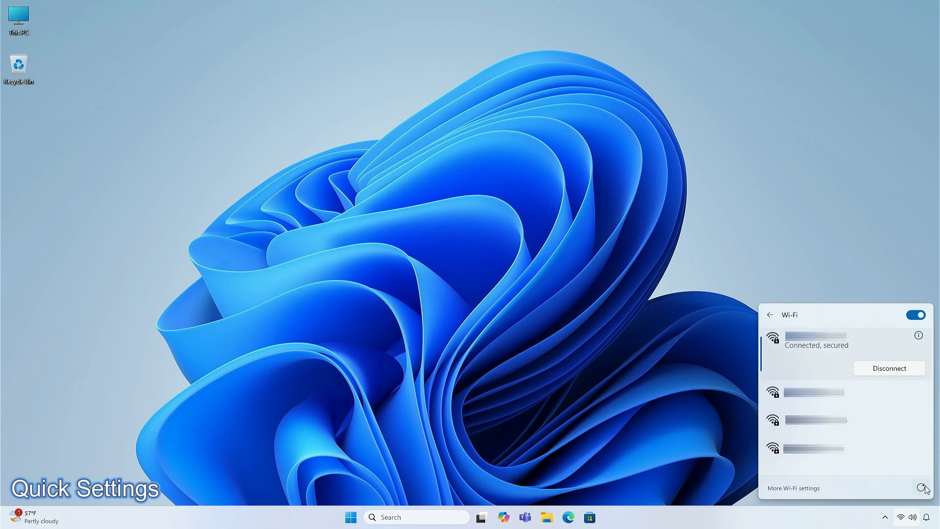
mouse_move(921, 488)
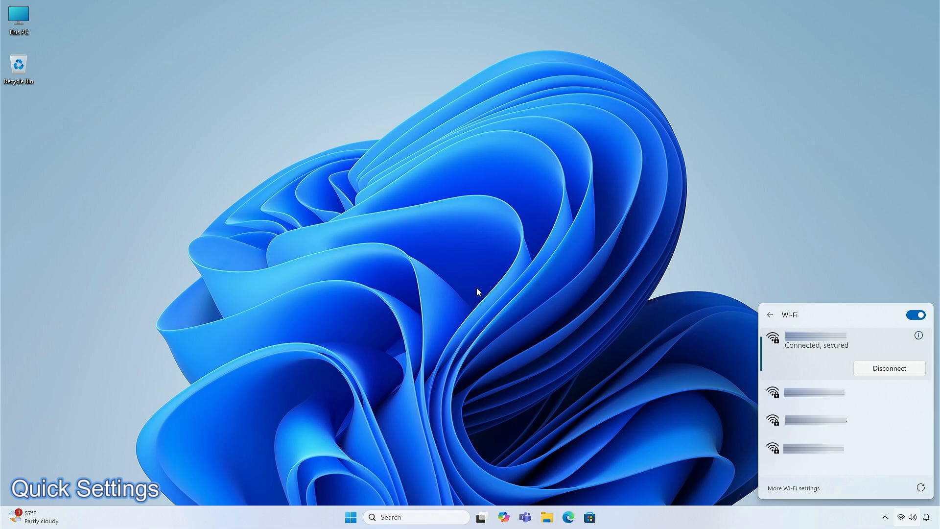
Show the context menu for the sample 1 image in Downloads.
click(547, 517)
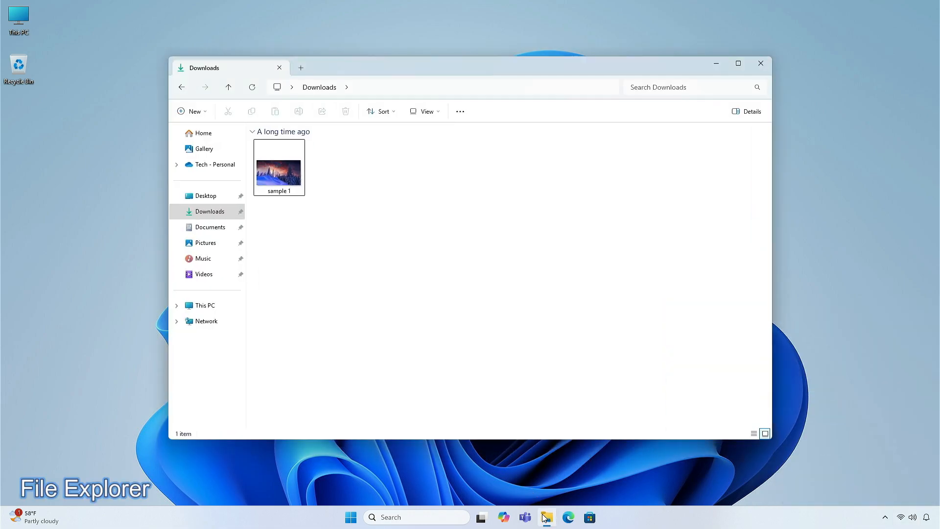
right_click(278, 167)
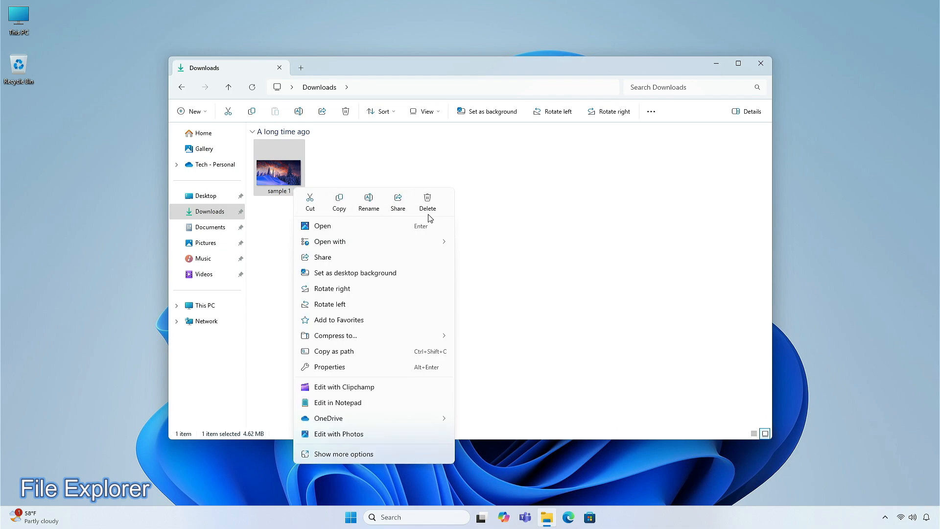
mouse_move(334, 323)
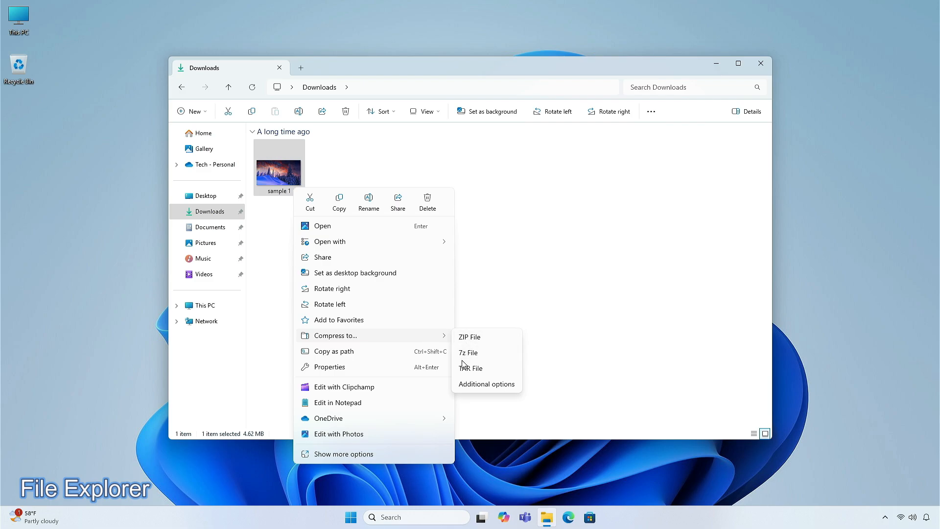
mouse_move(472, 390)
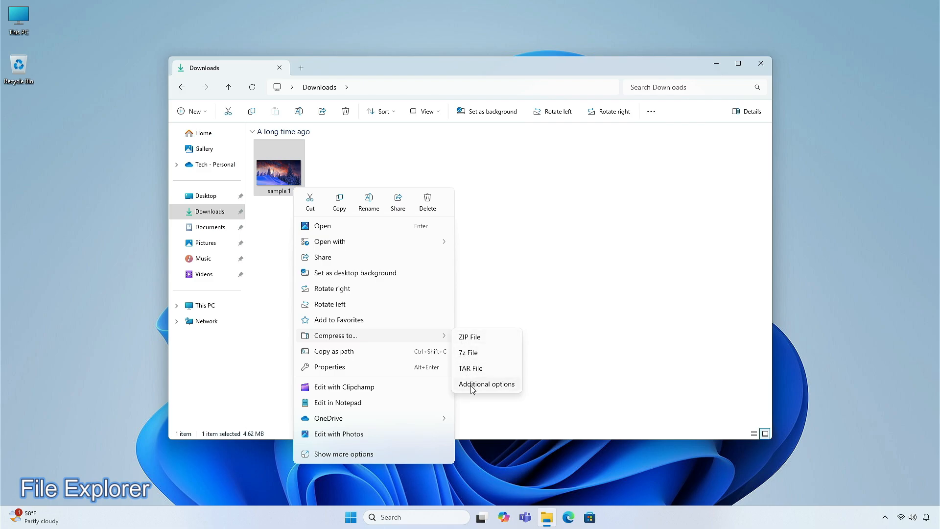
Create a BZip2 archive of sample 1 at the Smaller compression level via Additional options.
click(487, 384)
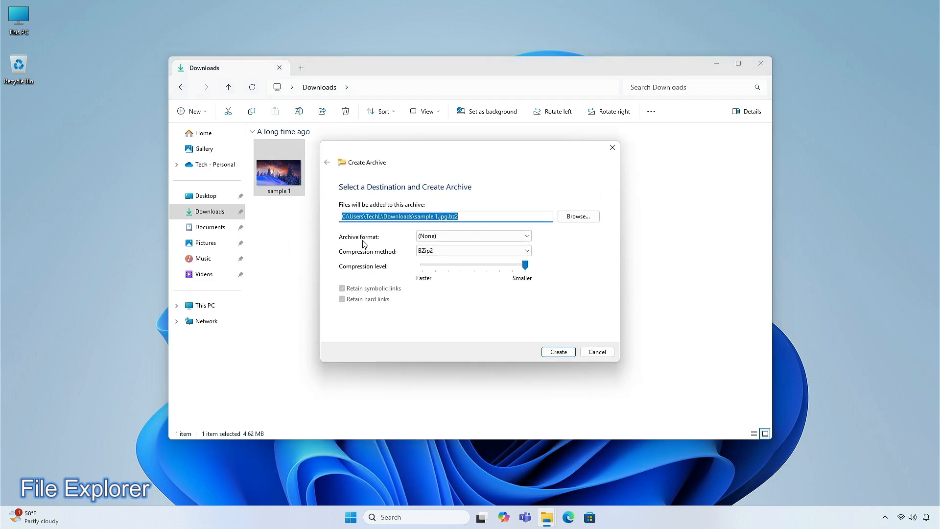
click(473, 235)
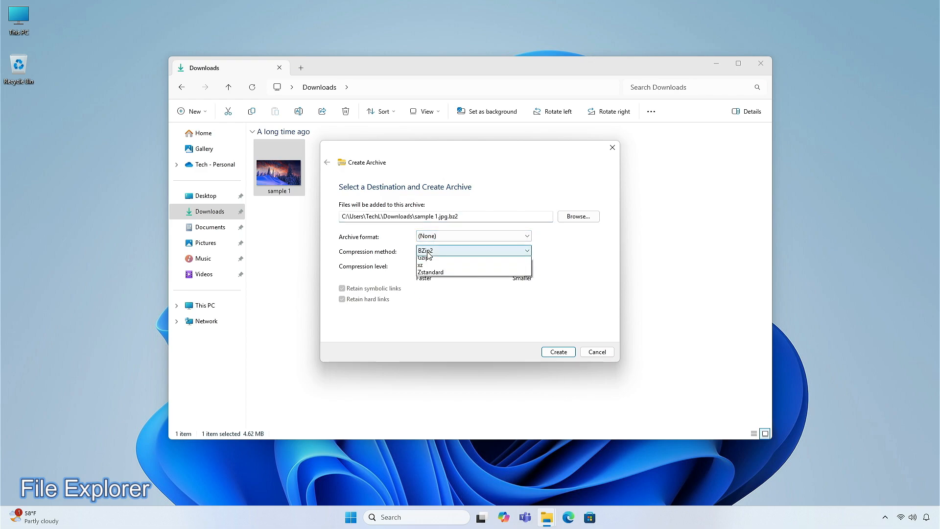
click(426, 251)
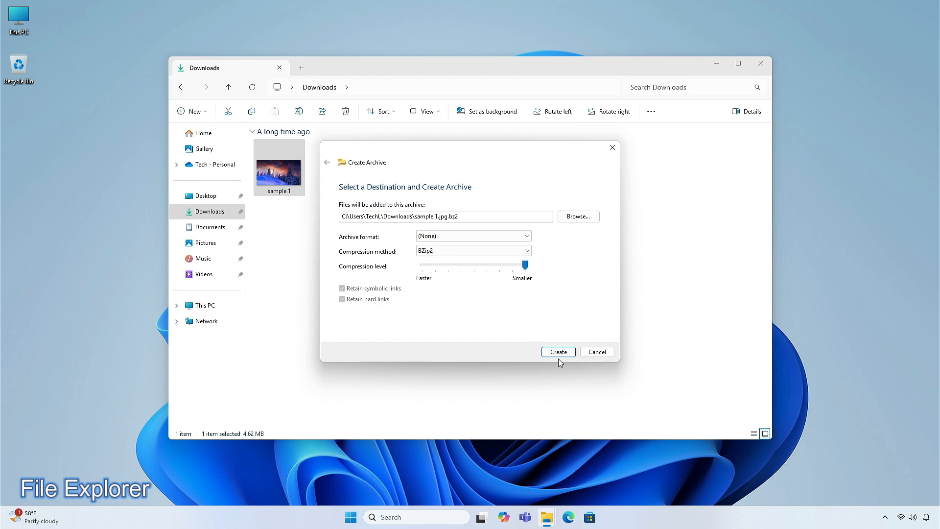
click(558, 351)
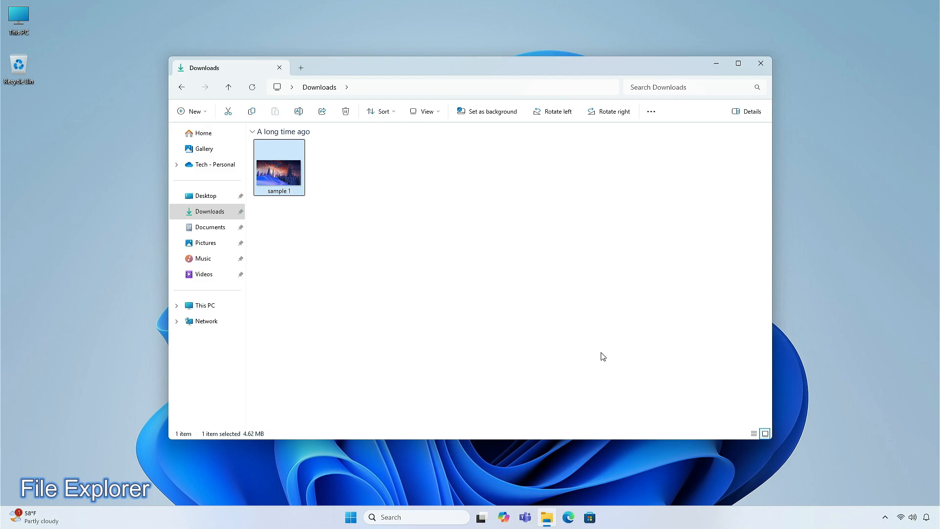
Close the Downloads window, returning to the desktop.
click(760, 62)
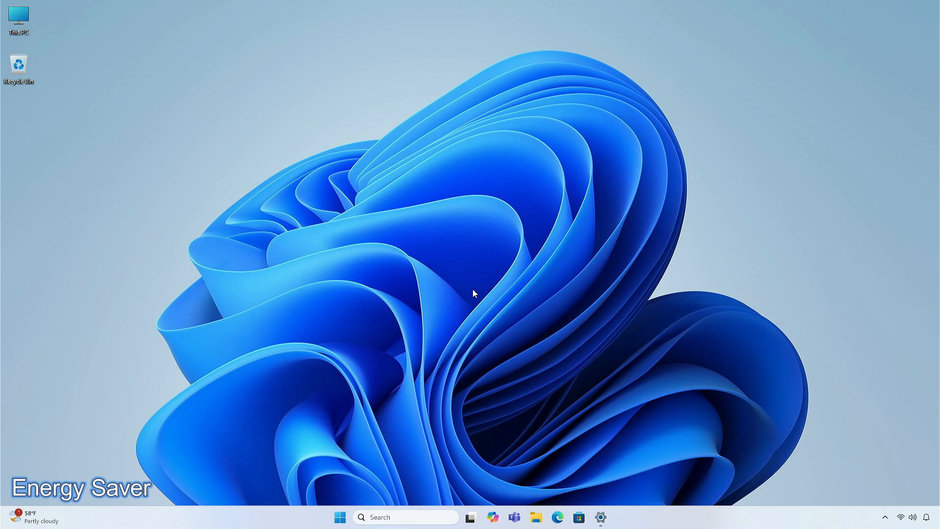
Go to the System page of Settings to reach the Power and Energy recommendations.
click(601, 517)
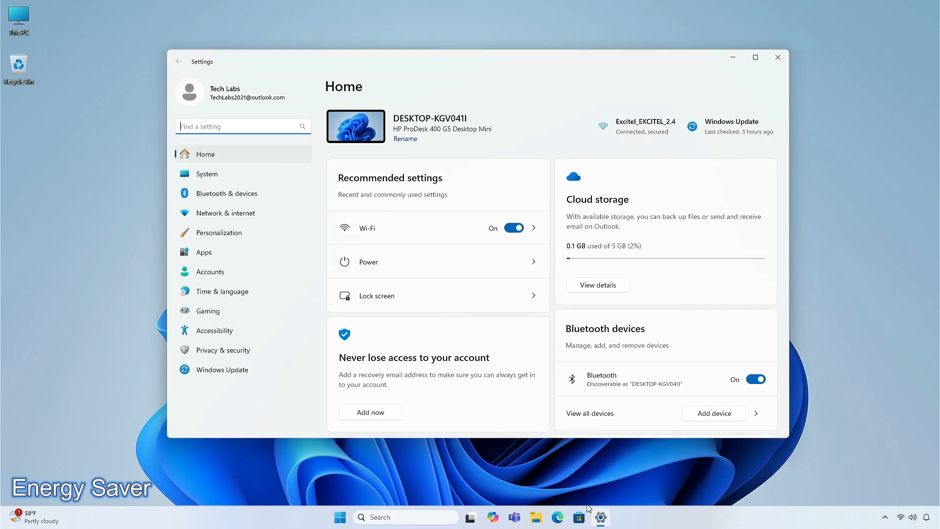
click(207, 175)
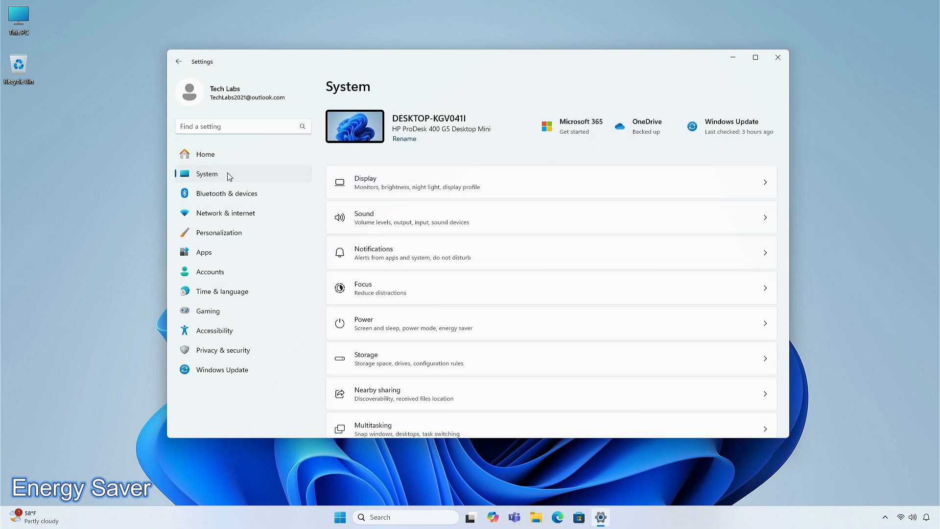
mouse_move(417, 321)
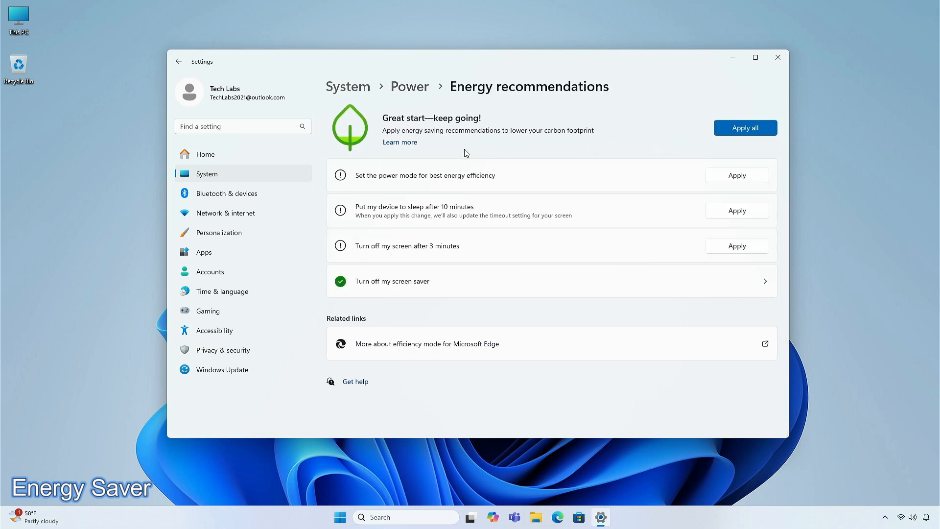
Show the connected Wi-Fi network's password and QR code under Network & internet, then close it.
click(206, 155)
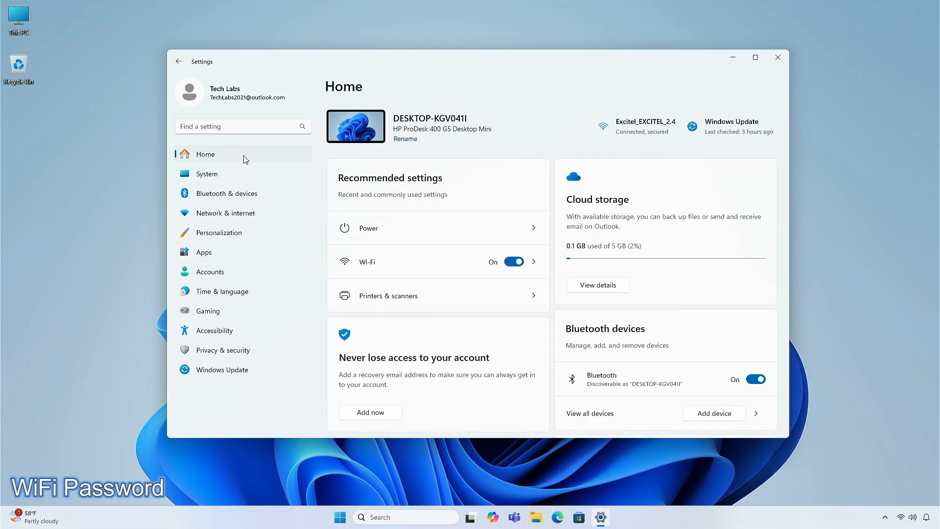
mouse_move(250, 216)
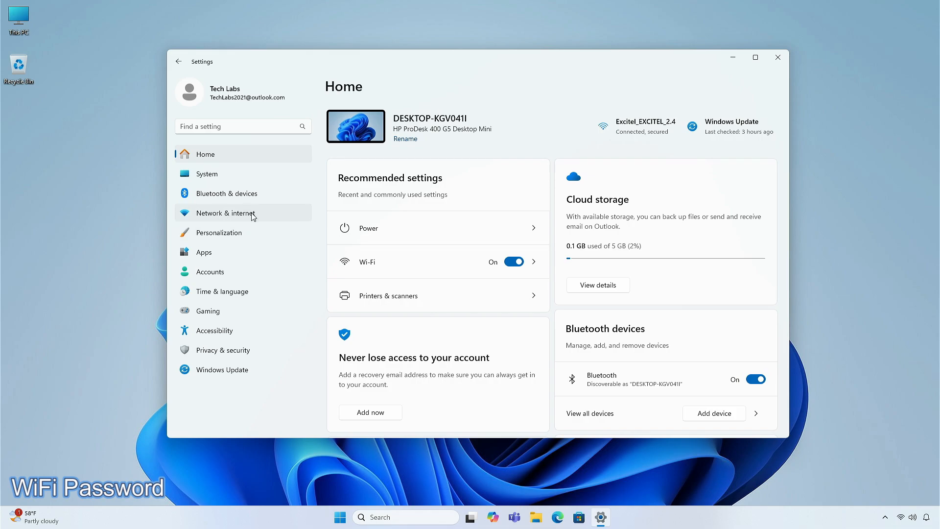
click(226, 214)
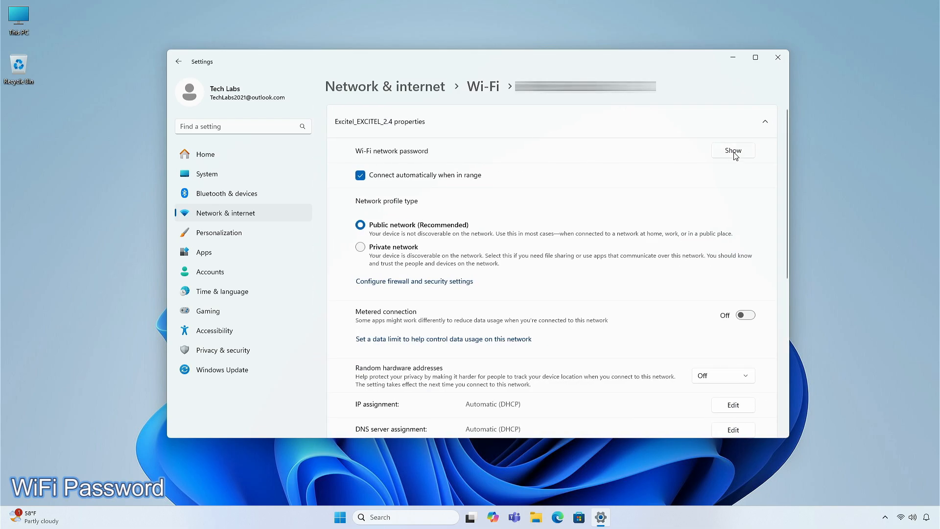
click(733, 151)
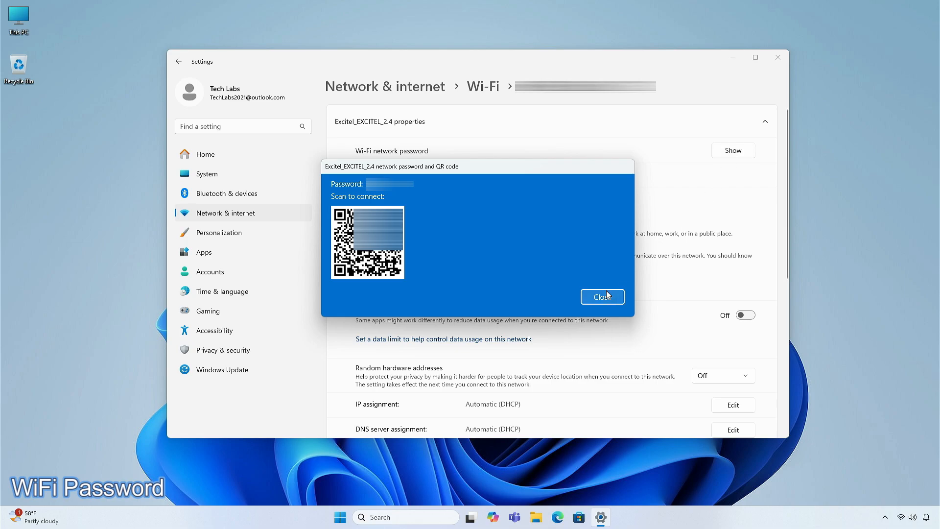
click(603, 296)
text(cmd)
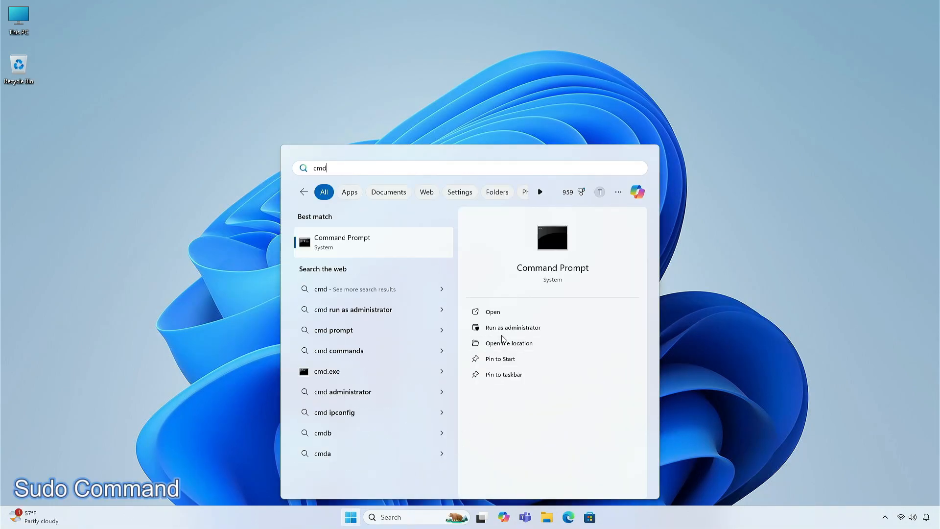
Run sudo in an administrator Command Prompt, see it reported disabled, and bring up Start.
click(514, 327)
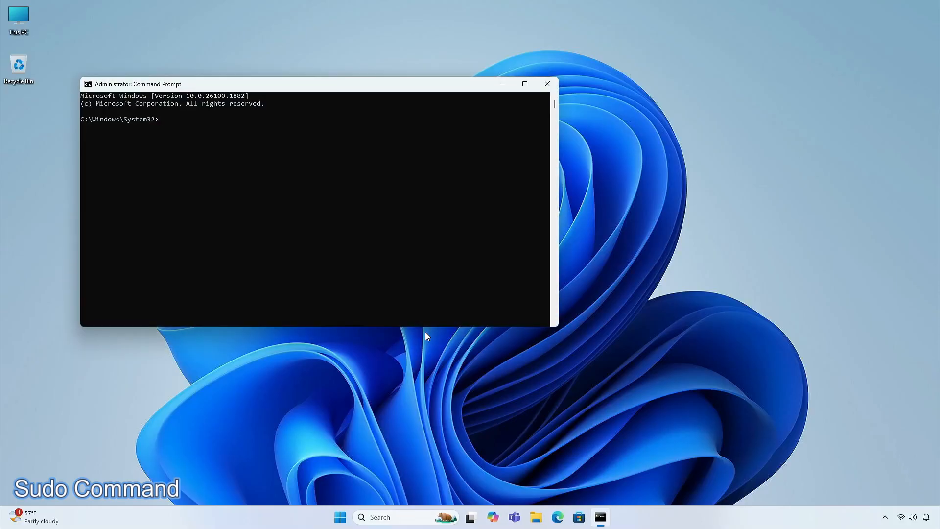
text(sudo)
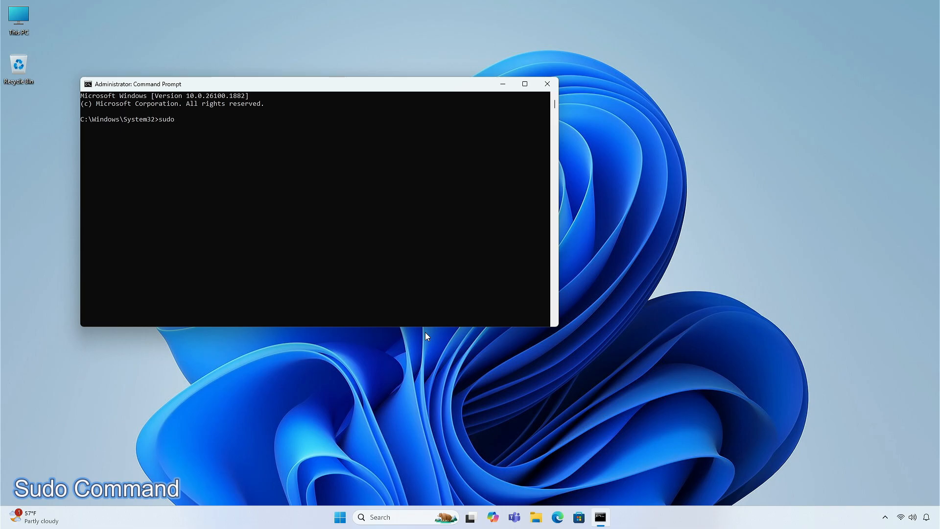
key(Enter)
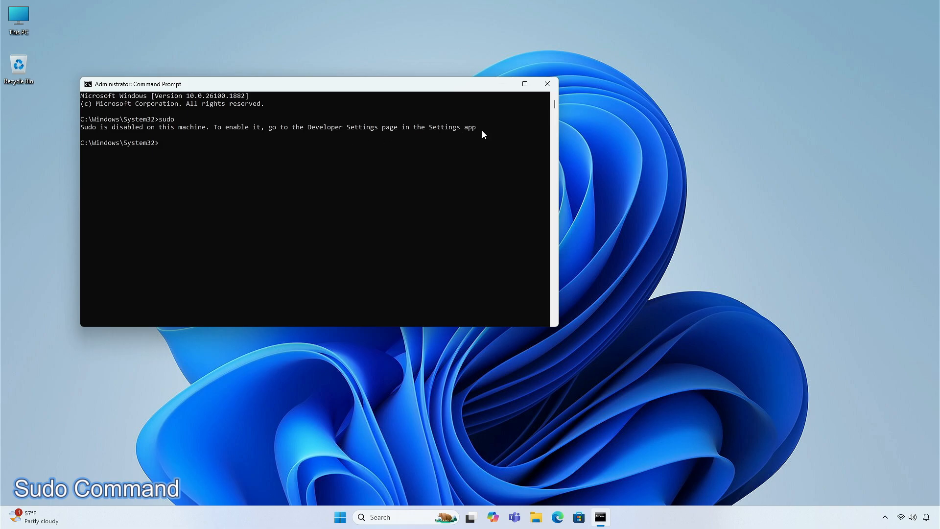
click(341, 517)
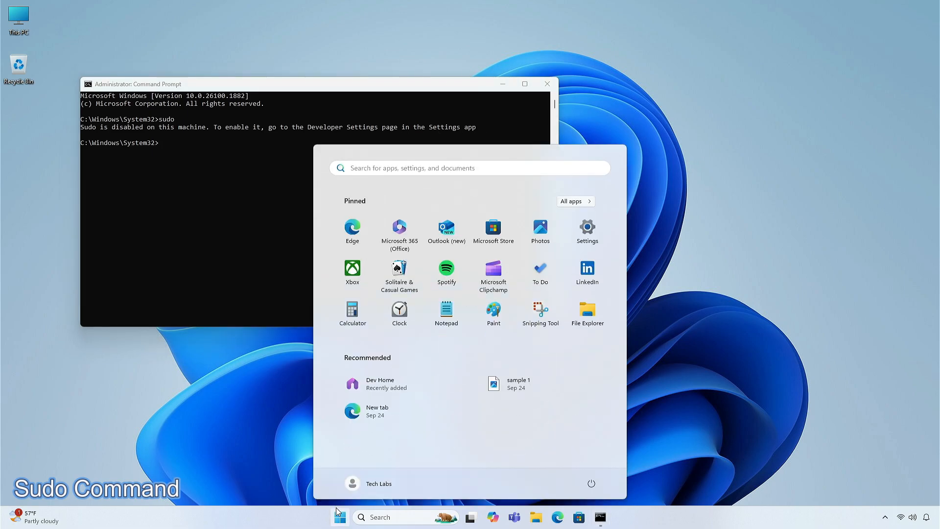
Switch Enable sudo On under System > For developers, running sudo in a new window.
click(587, 228)
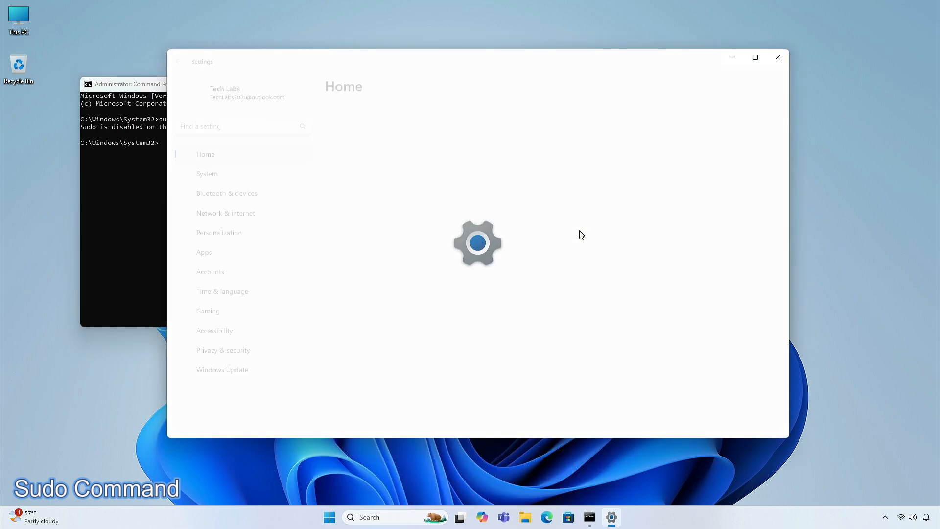
click(206, 174)
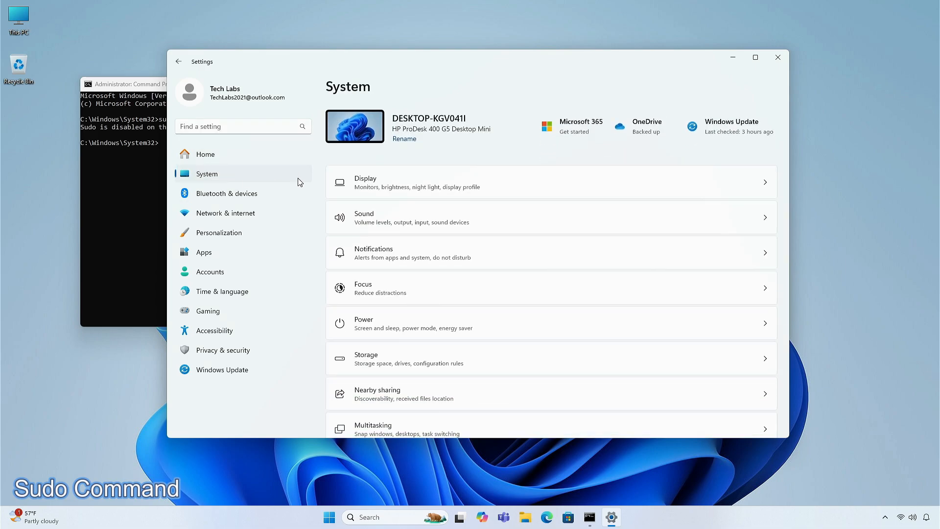
scroll(down, 3)
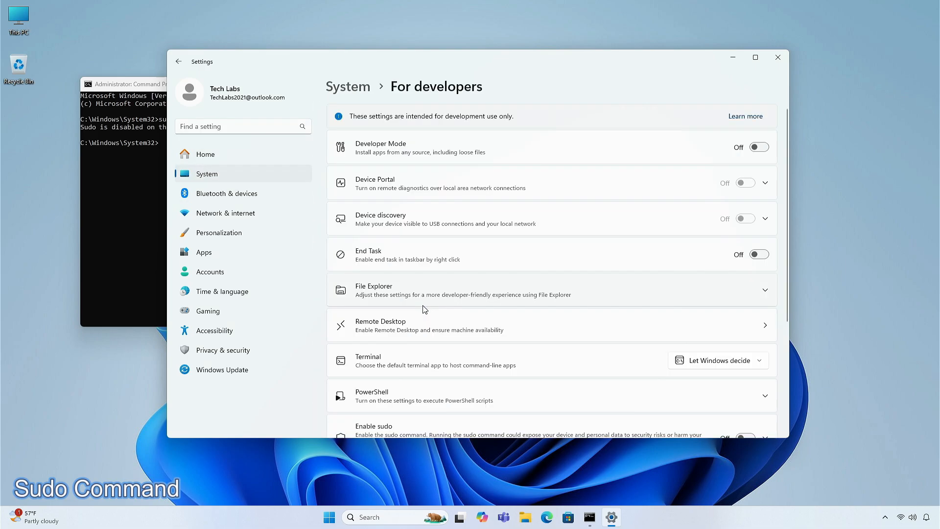
scroll(down, 3)
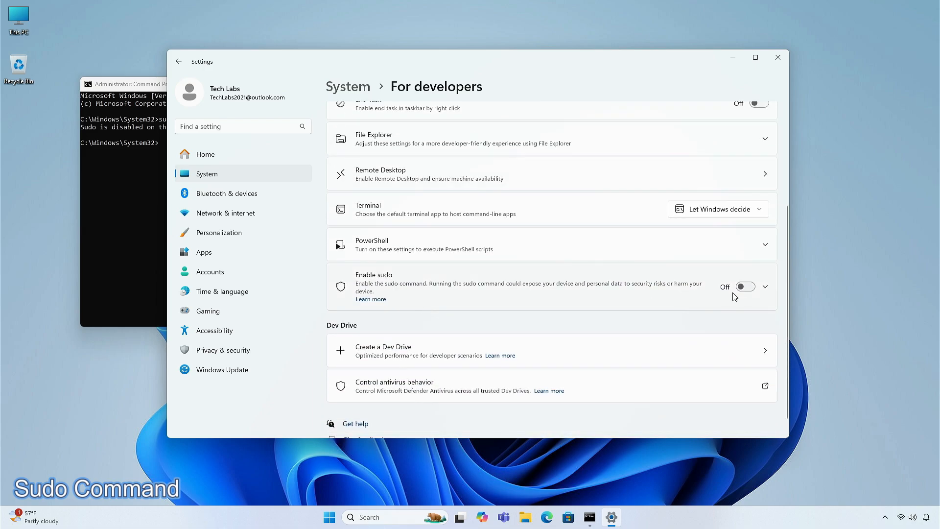
click(764, 286)
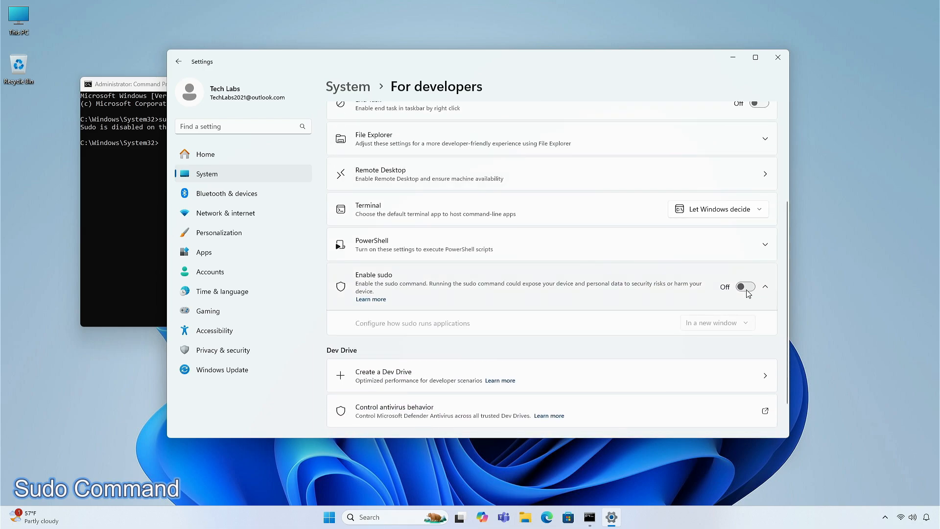
click(745, 286)
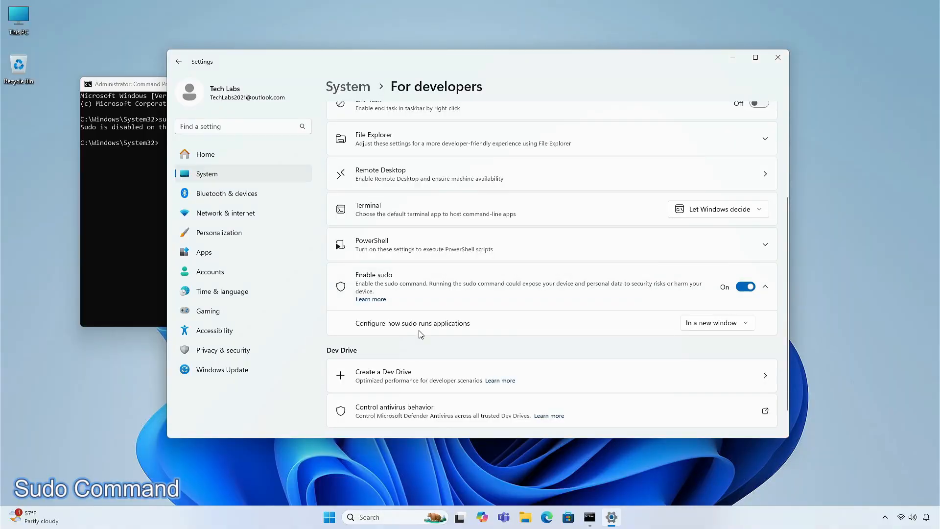
mouse_move(711, 107)
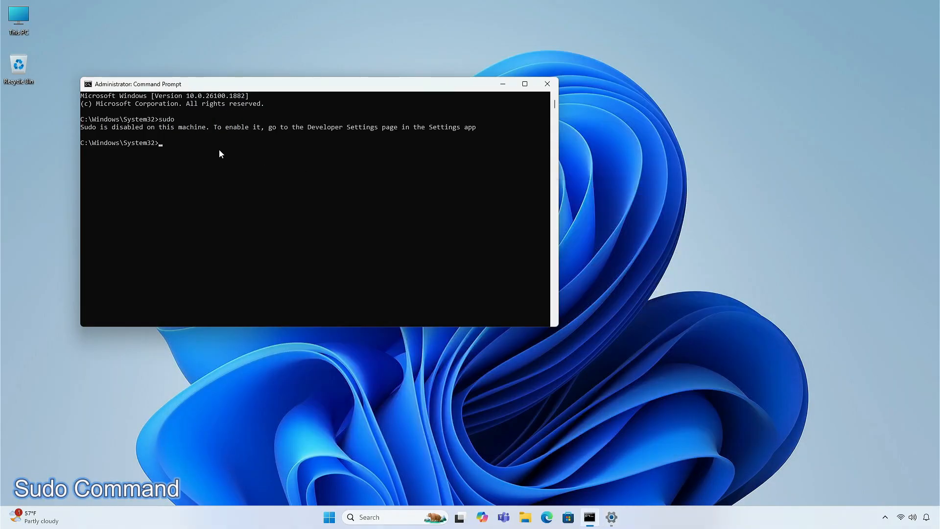
Try sudo again in Command Prompt now that it is enabled, then bring up Start.
text(sudo)
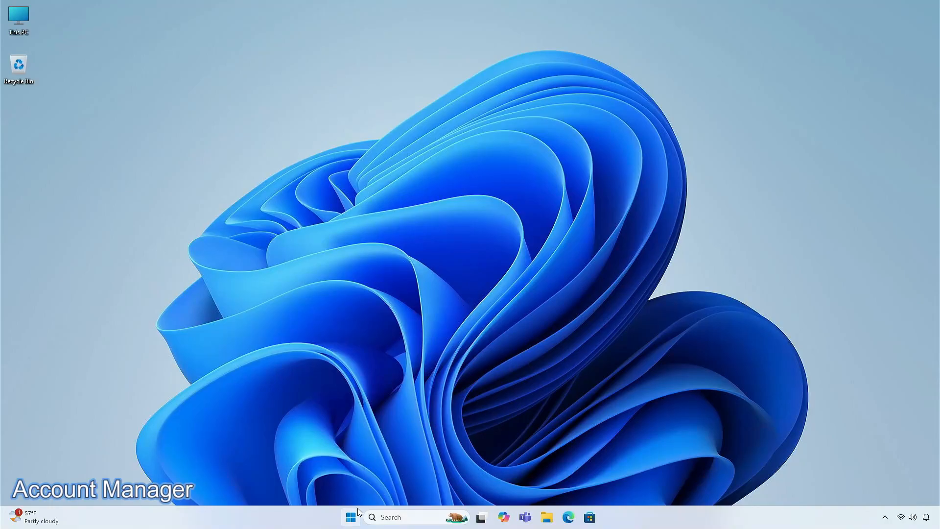
click(351, 517)
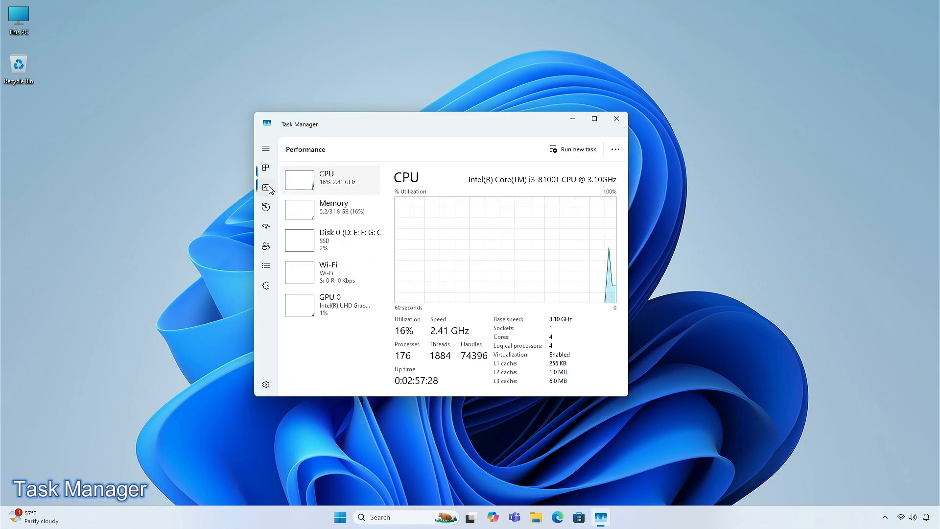
mouse_move(261, 362)
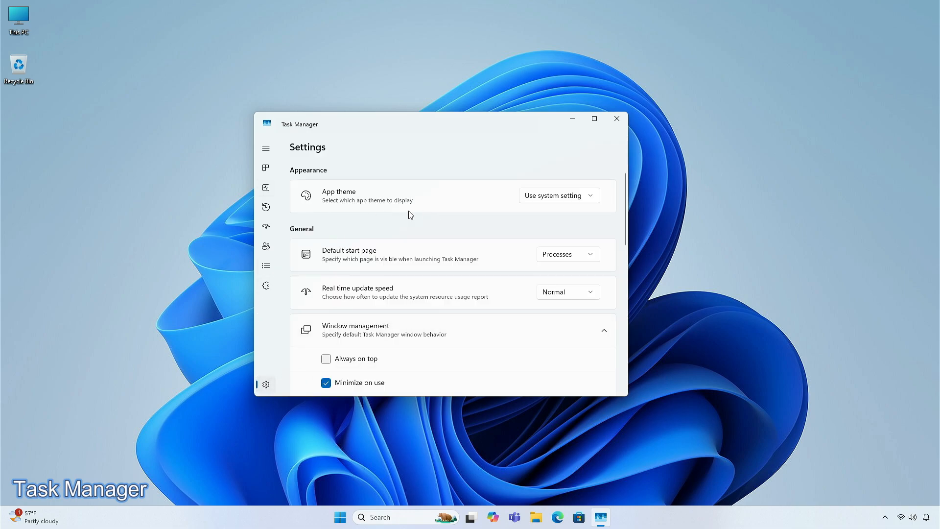
Scroll through the Task Manager settings options, then close Task Manager.
scroll(down, 3)
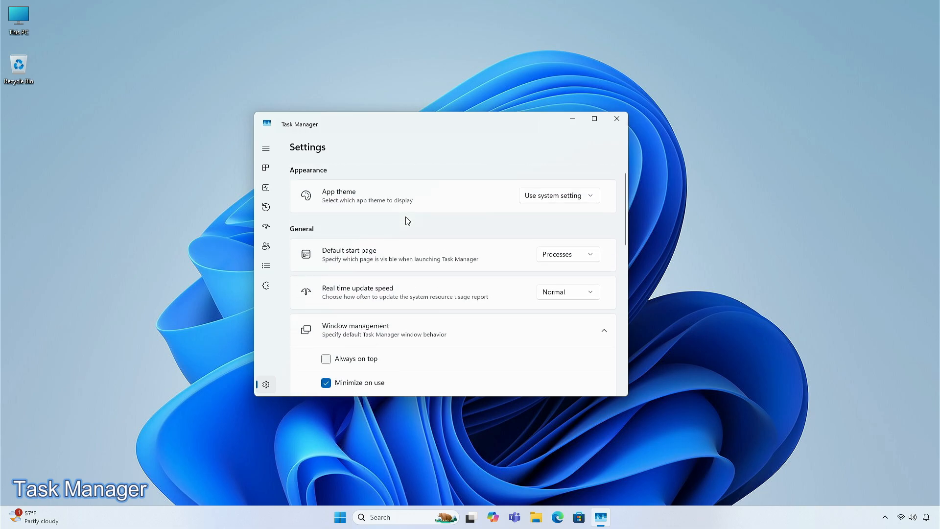
mouse_move(617, 118)
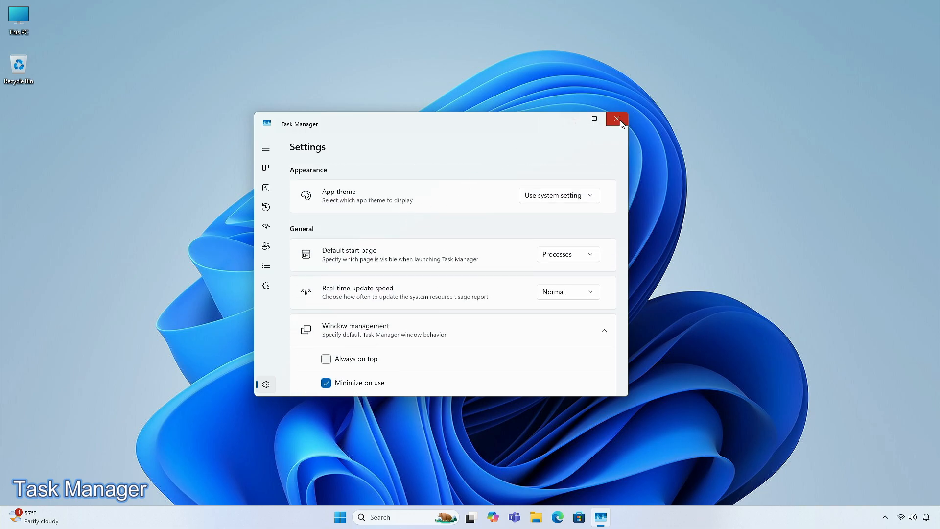
click(617, 118)
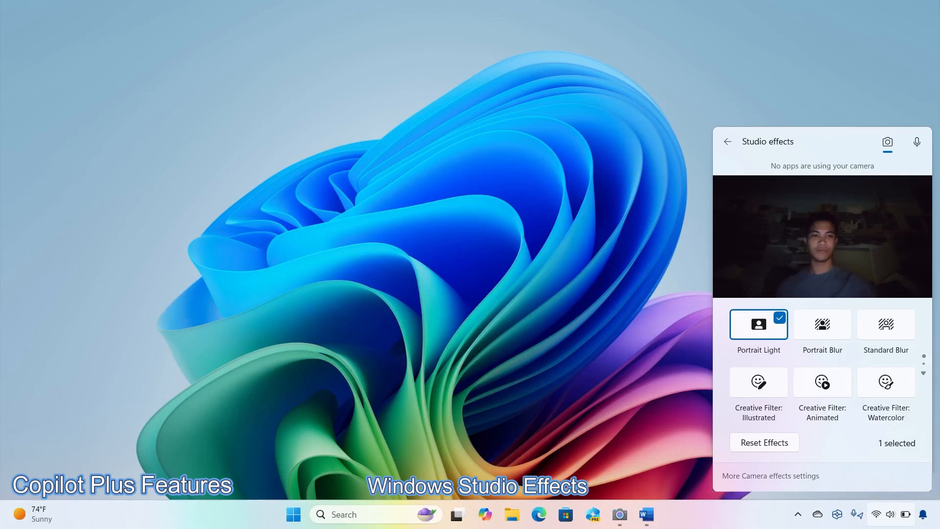
Uncheck Portrait Light in the Studio effects panel and launch the Camera app.
click(758, 324)
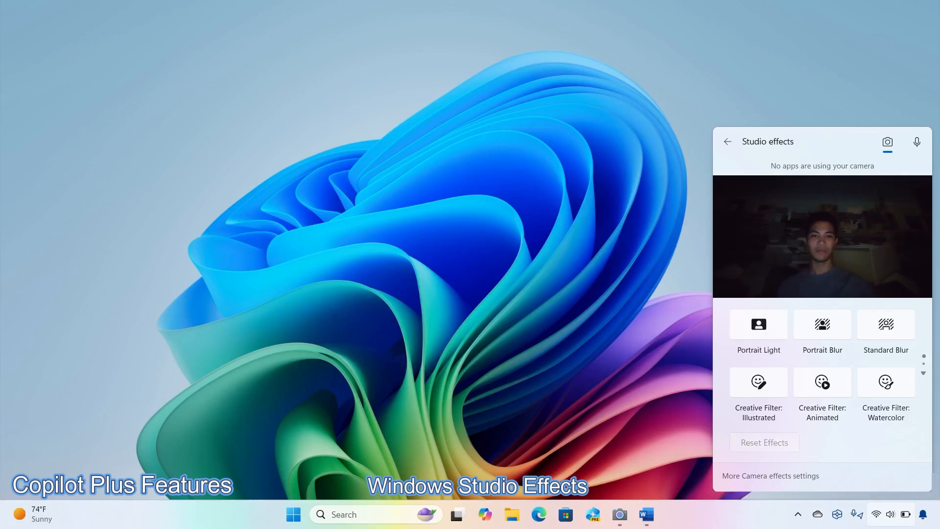
click(621, 516)
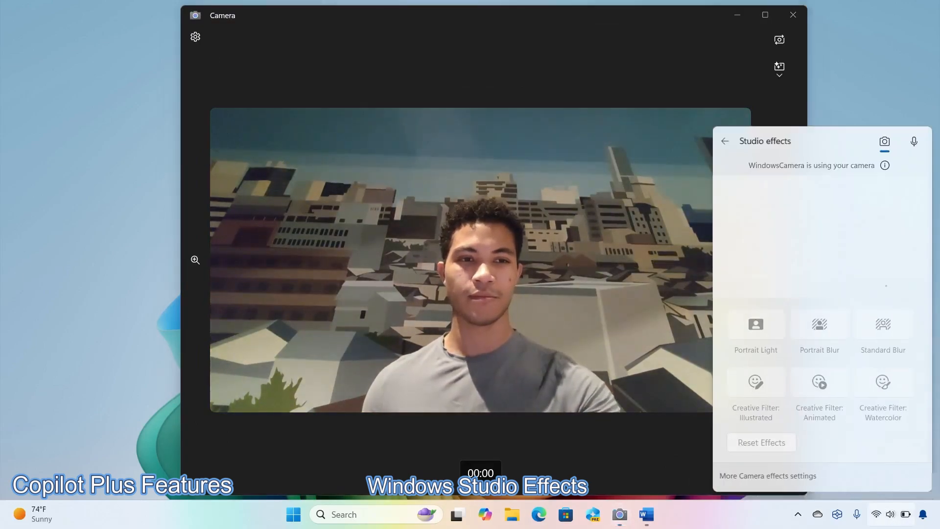
Apply the Illustrated creative filter to the live camera feed, then switch to Watercolor.
click(757, 381)
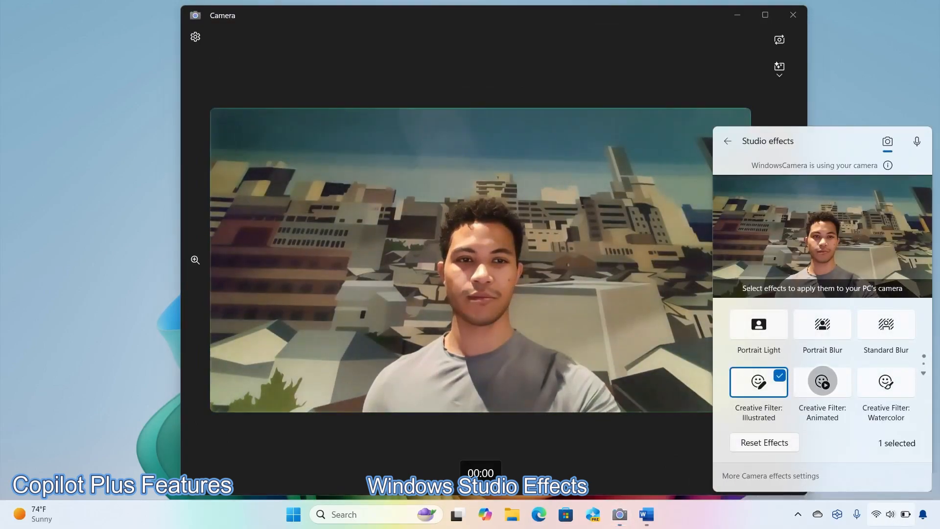
click(885, 381)
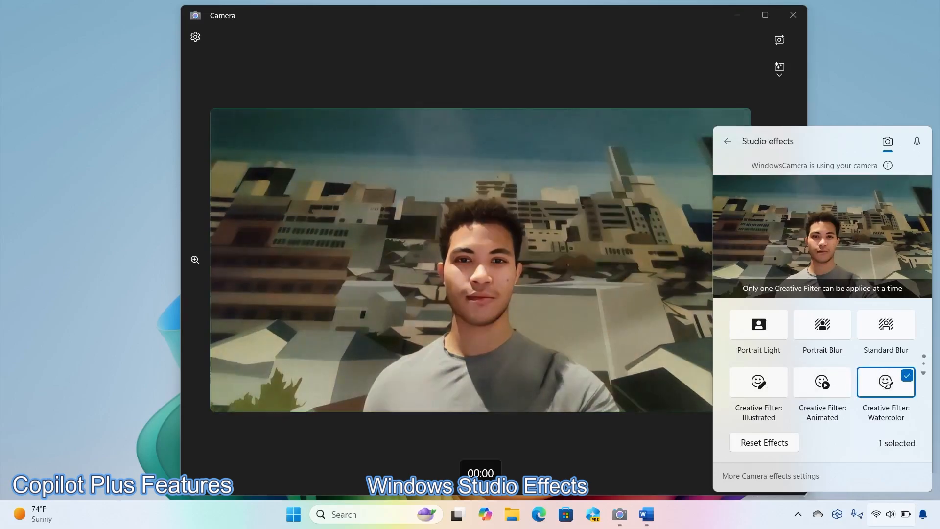
click(823, 382)
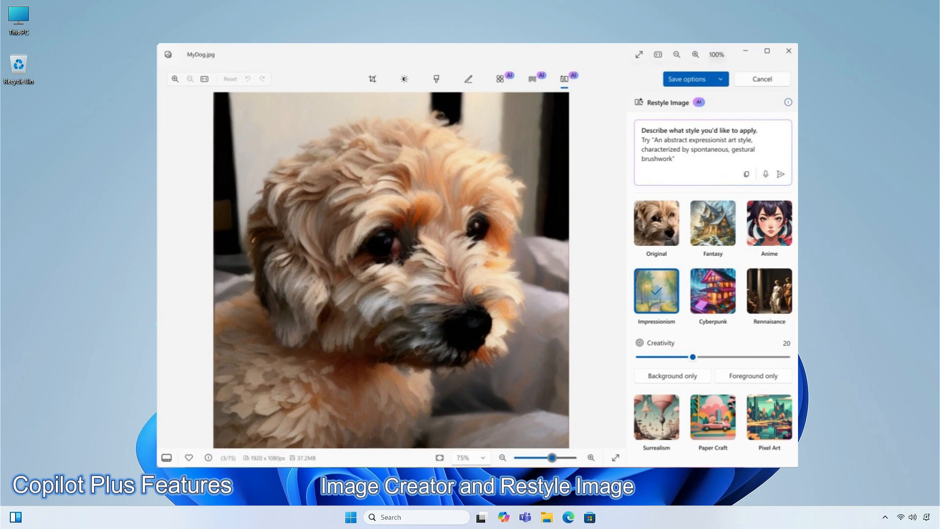
Close the Photos editor without saving the Impressionism-restyled MyDog.jpg.
click(788, 52)
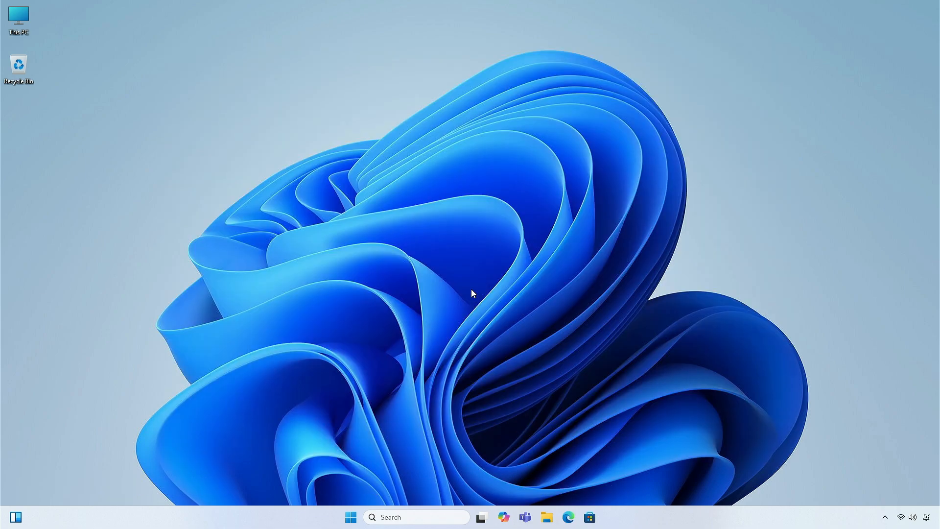